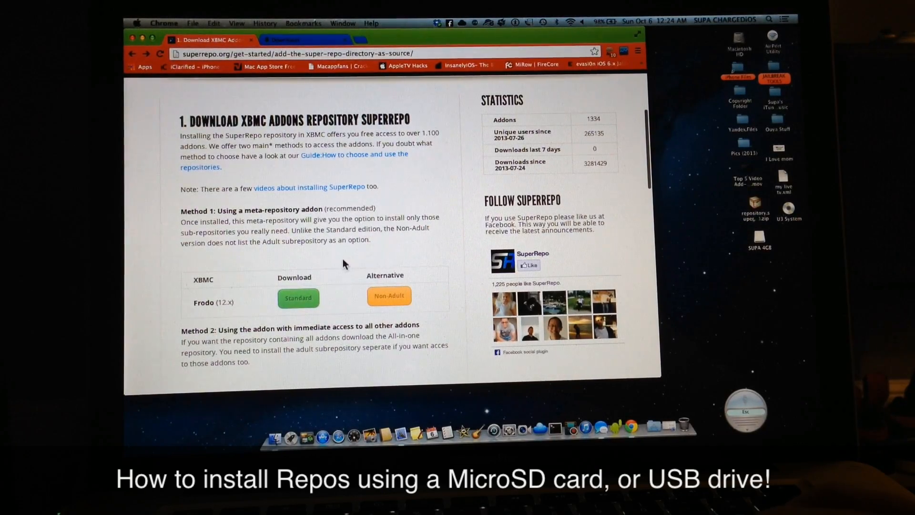
pyautogui.moveTo(456, 220)
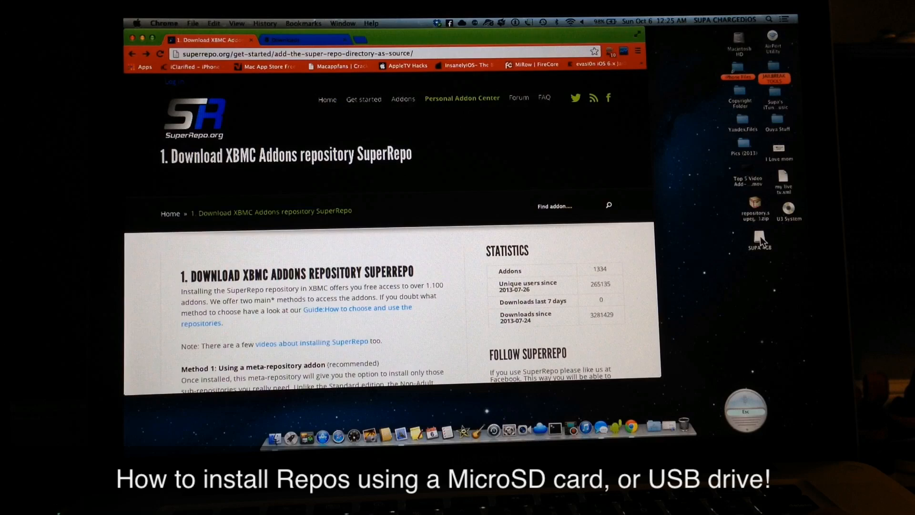
# Open the USB drive volume from the desktop and browse into its contents
pyautogui.click(759, 238)
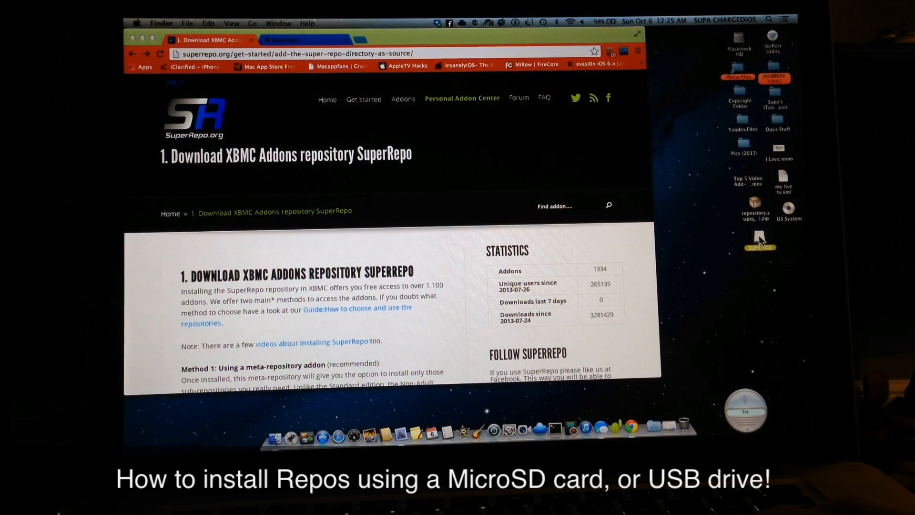
pyautogui.doubleClick(760, 239)
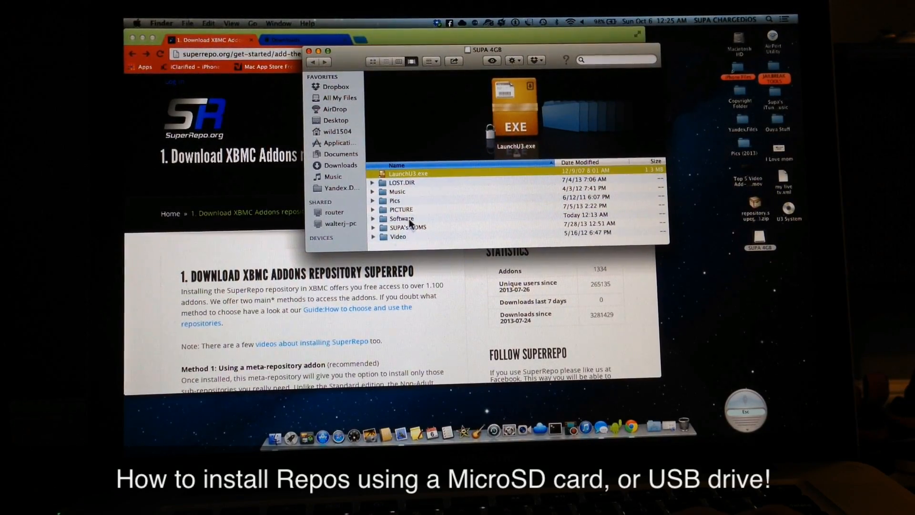
pyautogui.doubleClick(401, 218)
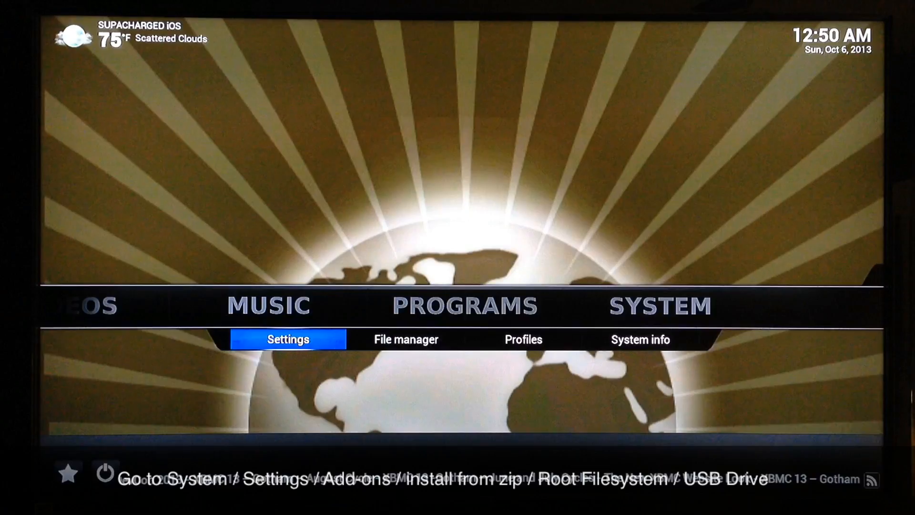
# Enter System settings to reach Install from zip file and browse to the usbdrive
pyautogui.click(287, 338)
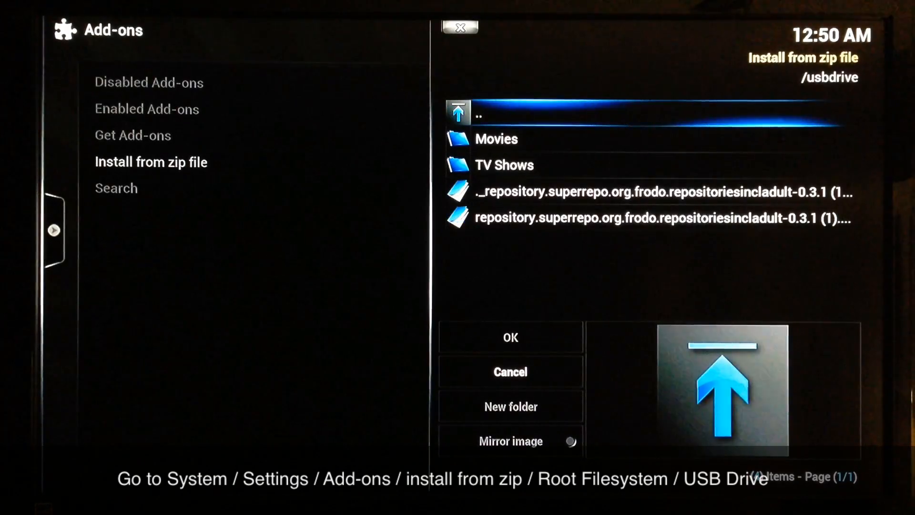
# Install the repository.superrepo zip from the USB drive and show Get Add-ons
pyautogui.click(659, 217)
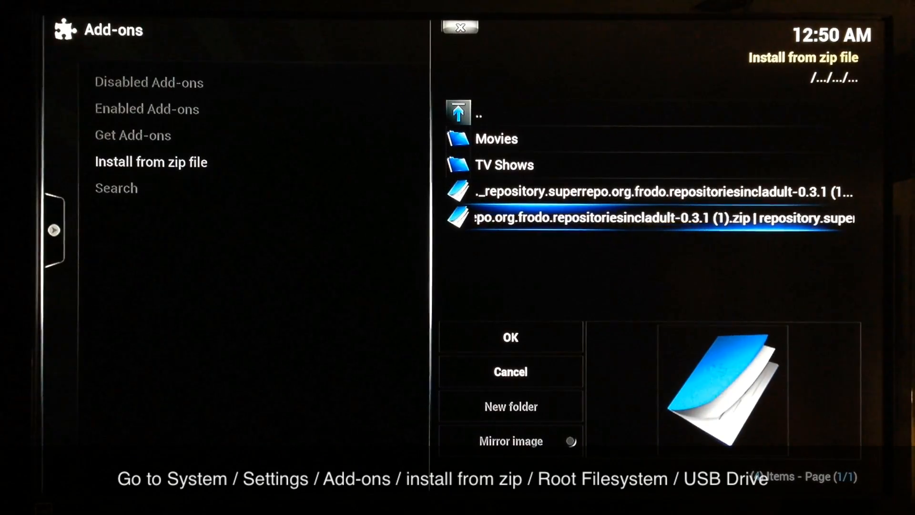
pyautogui.click(459, 112)
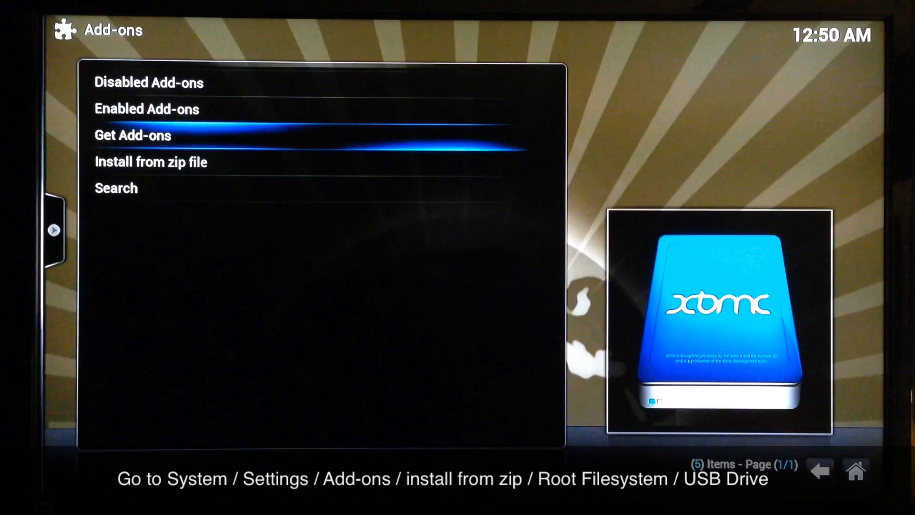
pyautogui.click(132, 136)
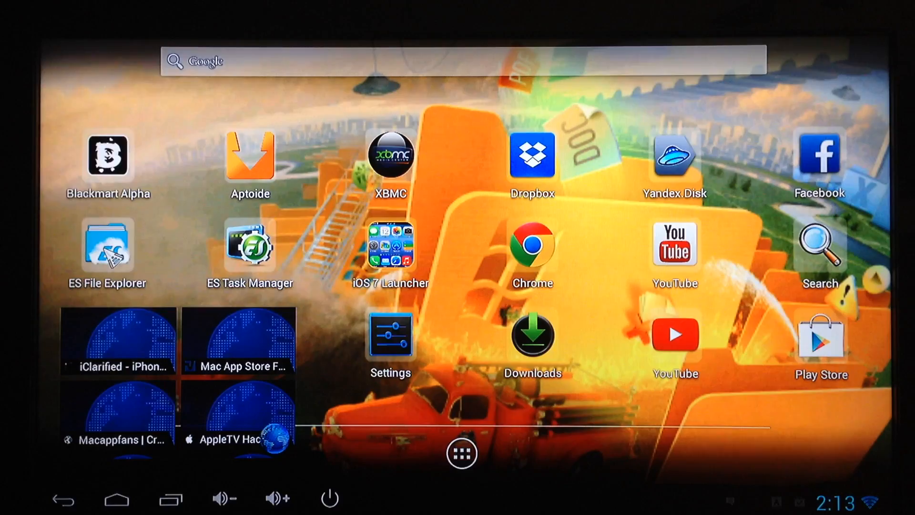
# Launch ES File Explorer to browse mnt/external_sd on the SD card
pyautogui.click(108, 245)
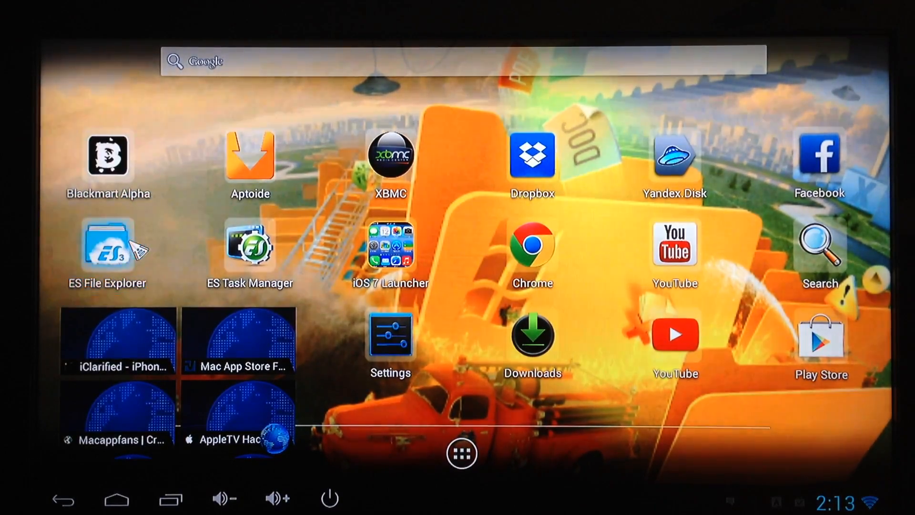
pyautogui.click(108, 245)
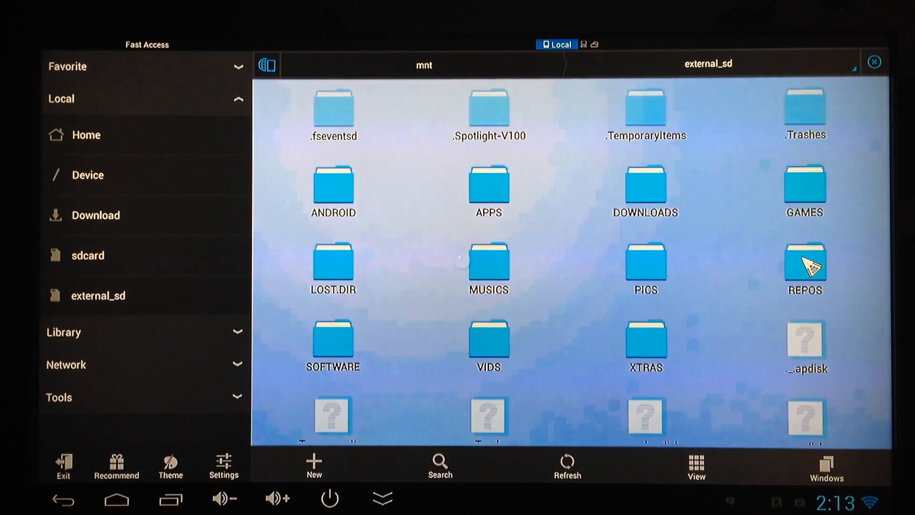
# Open REPOS, check the repository.superrepo zip and show More actions for it
pyautogui.doubleClick(804, 266)
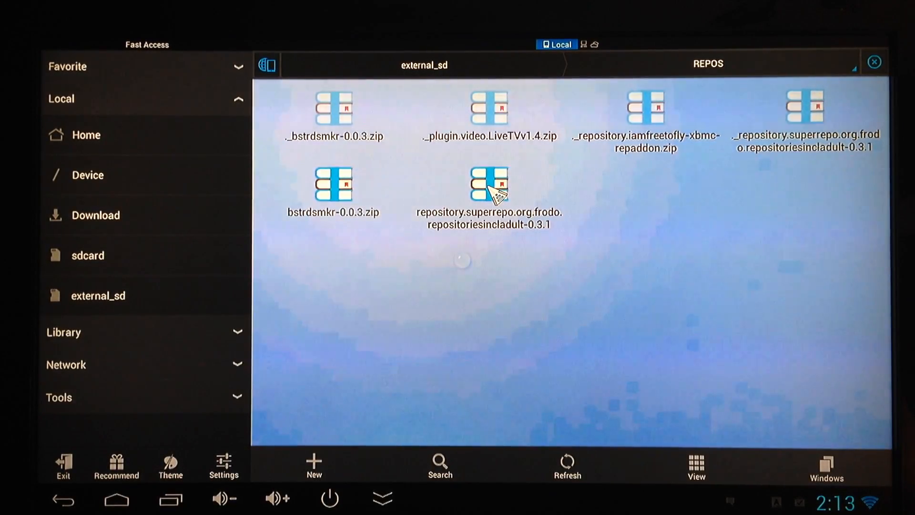
pyautogui.click(489, 190)
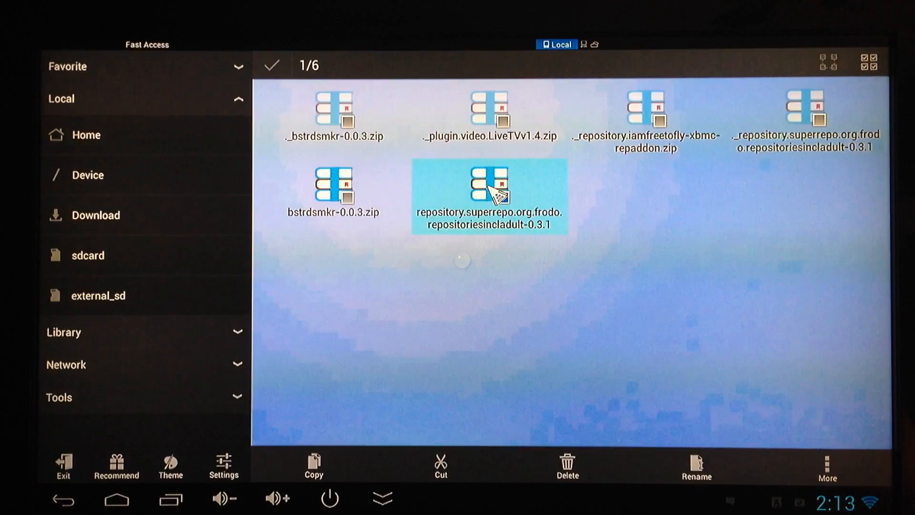
pyautogui.click(489, 189)
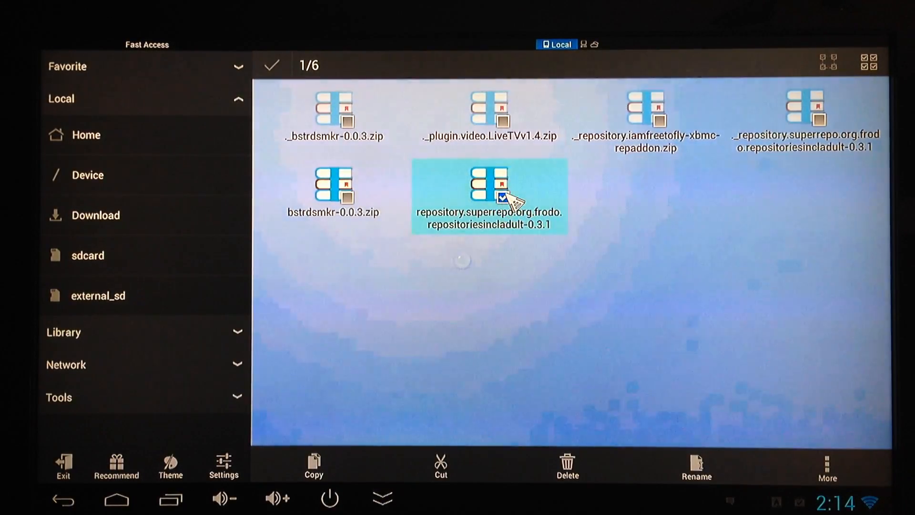
pyautogui.moveTo(674, 344)
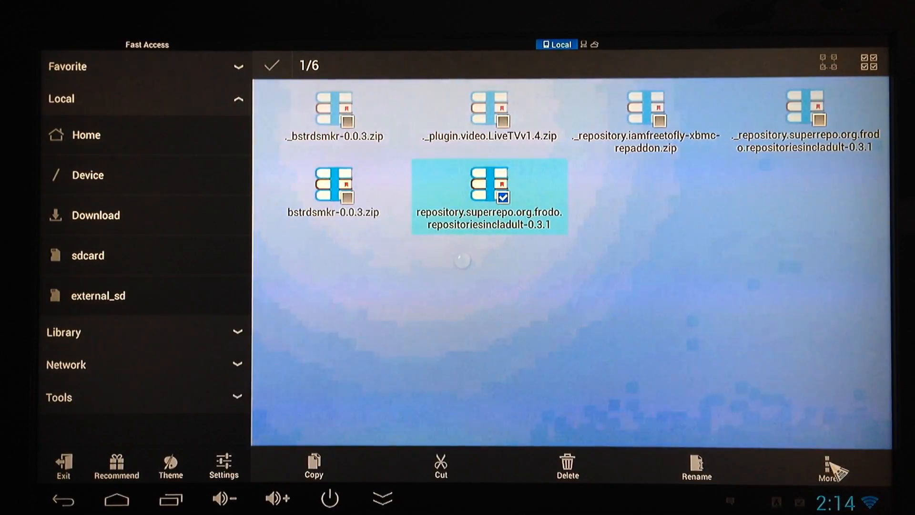
pyautogui.click(828, 467)
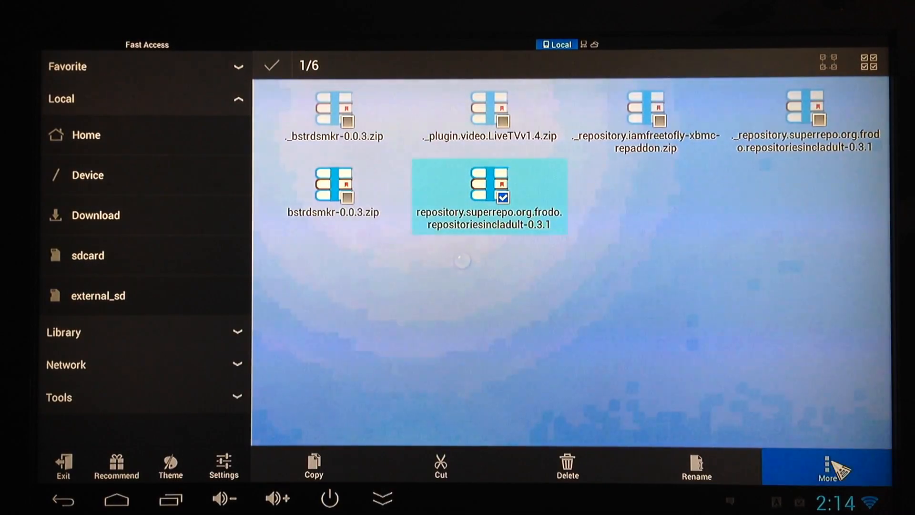
# Move the zip into the Android folder, skipping the overwrite of the existing copy
pyautogui.click(827, 467)
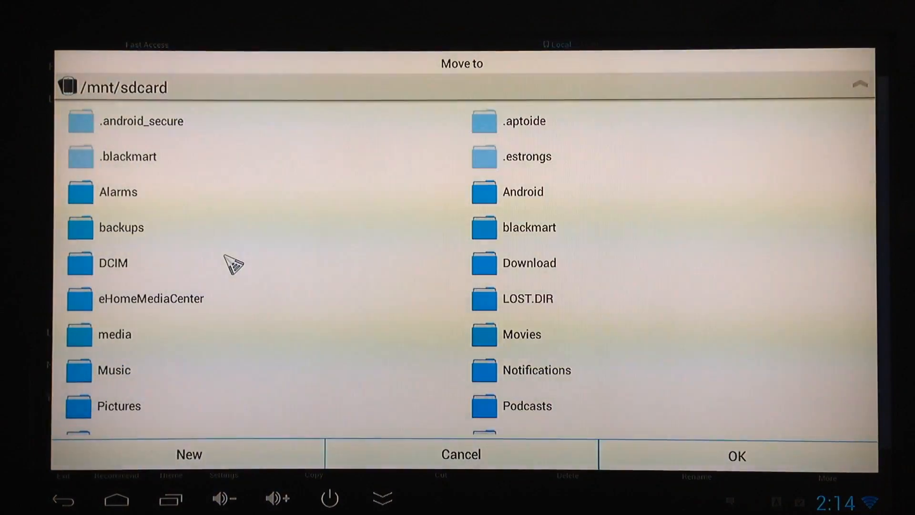
pyautogui.moveTo(518, 198)
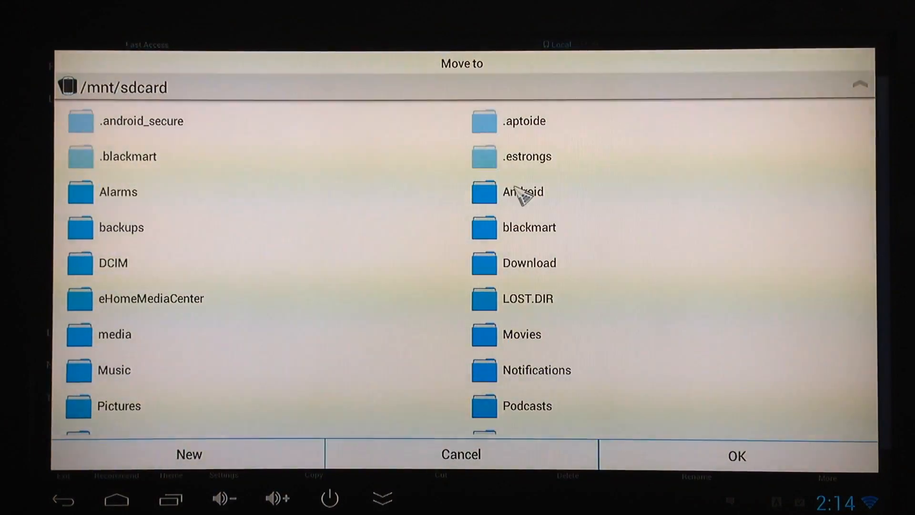
pyautogui.click(521, 191)
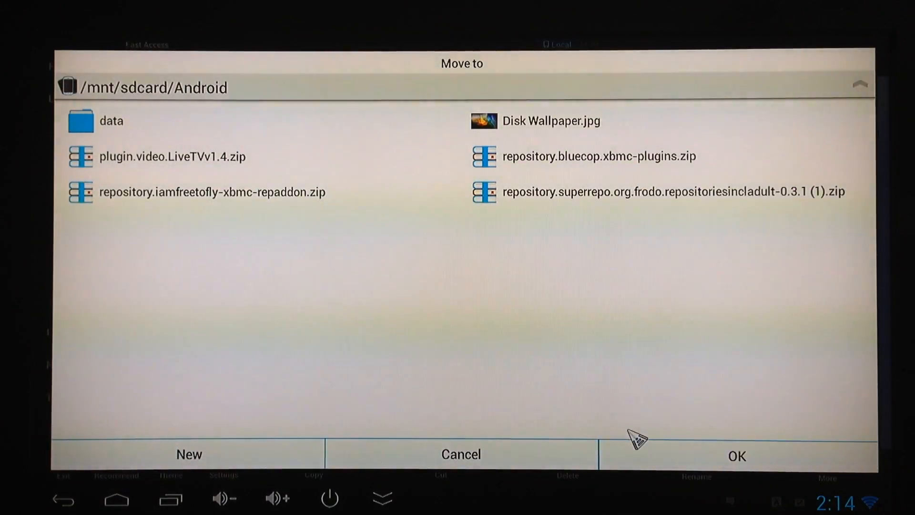
pyautogui.click(737, 456)
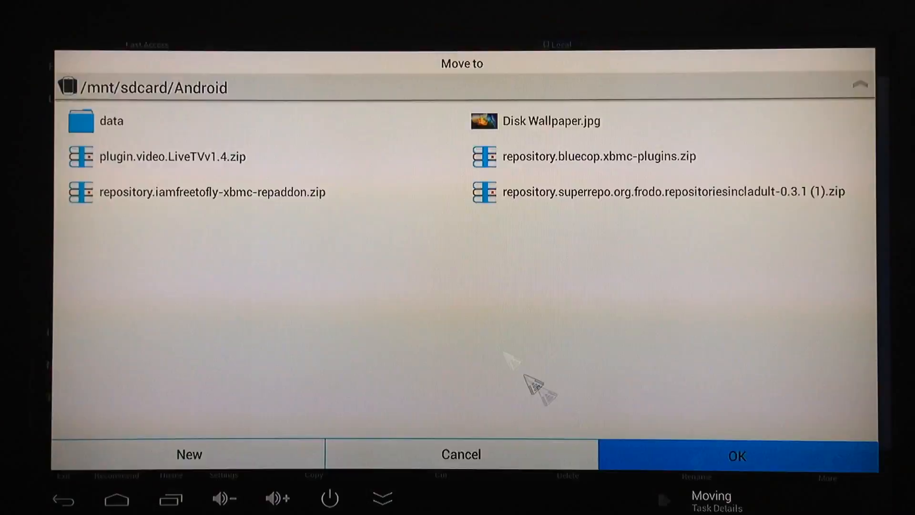
pyautogui.click(736, 455)
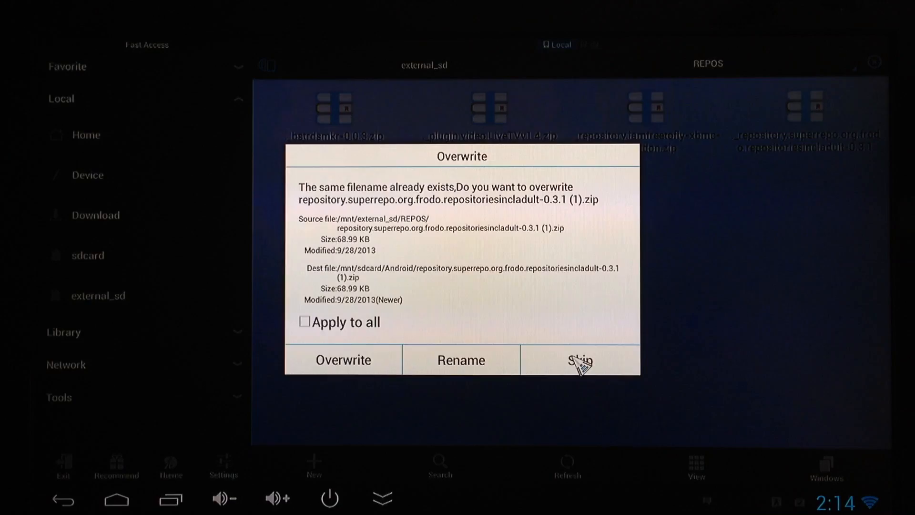
pyautogui.click(578, 359)
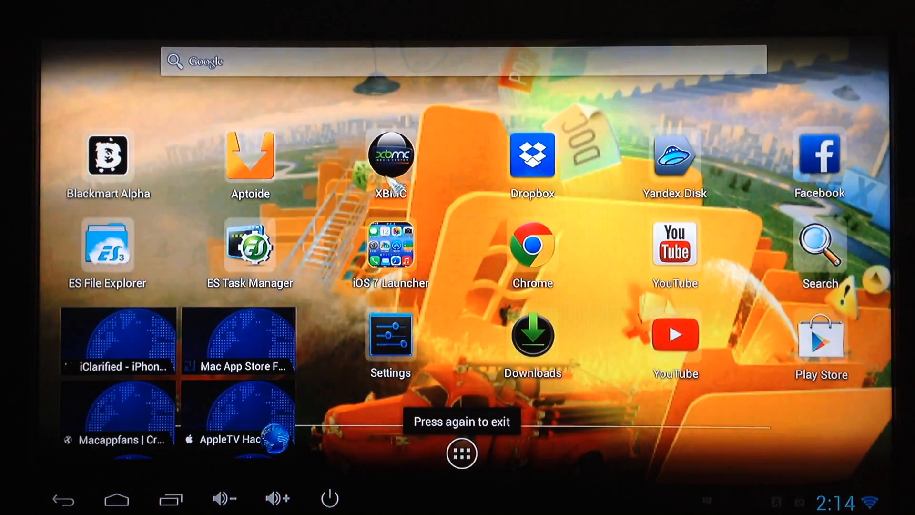
# Launch XBMC and go to System > Settings > Add-ons
pyautogui.click(389, 156)
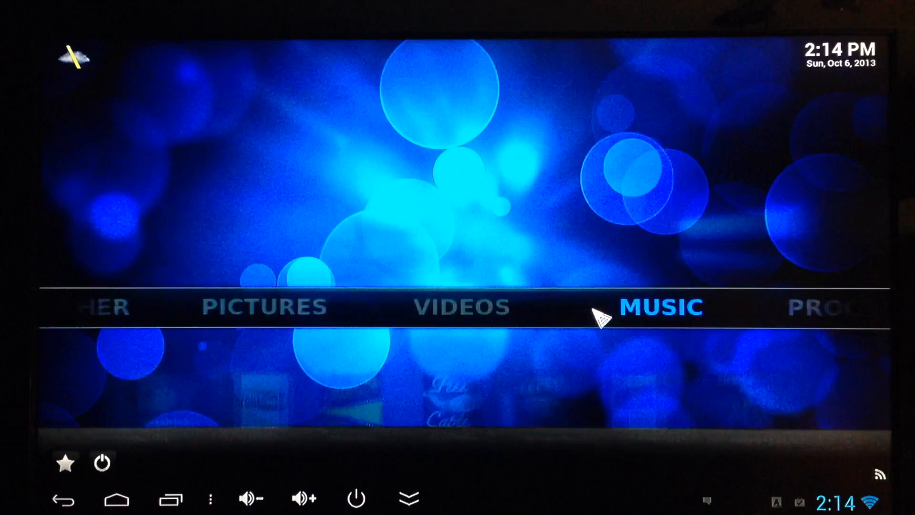
pyautogui.click(660, 306)
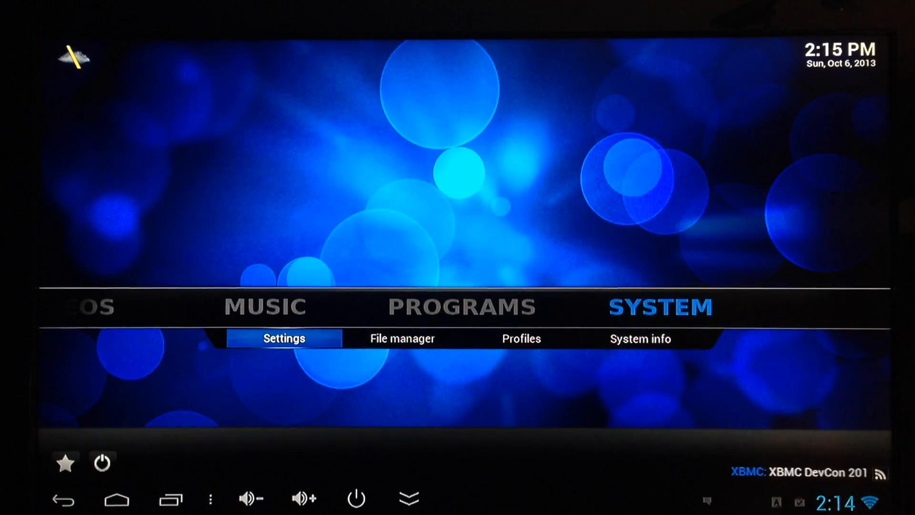
pyautogui.click(284, 337)
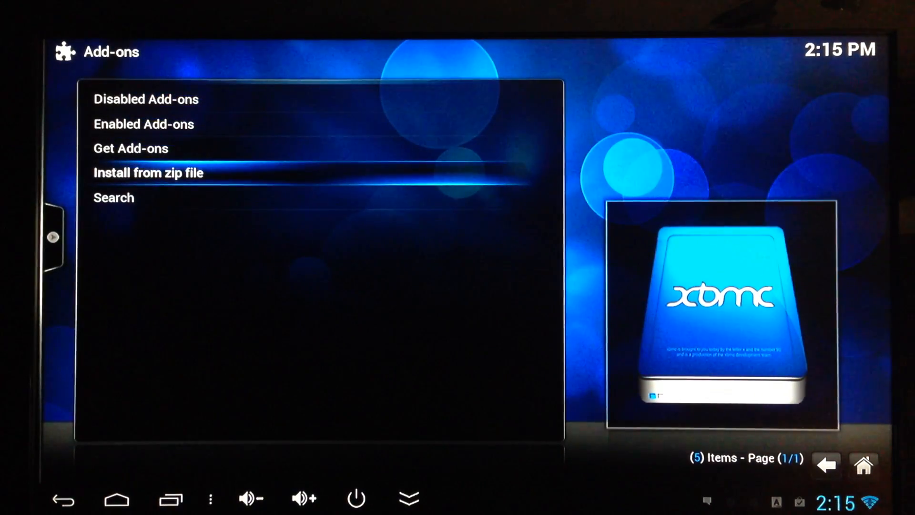
# Choose Install from zip file and browse into the sdcard folder listing the repository zips
pyautogui.click(149, 173)
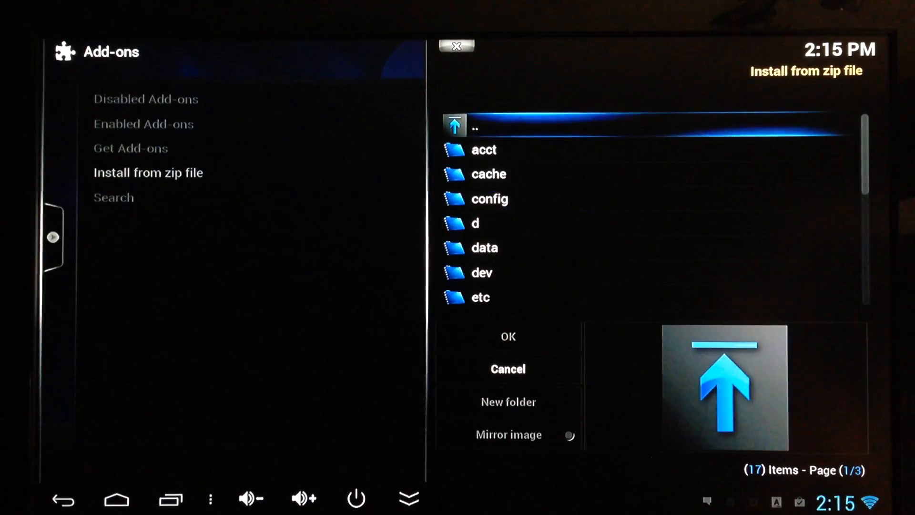
pyautogui.click(483, 248)
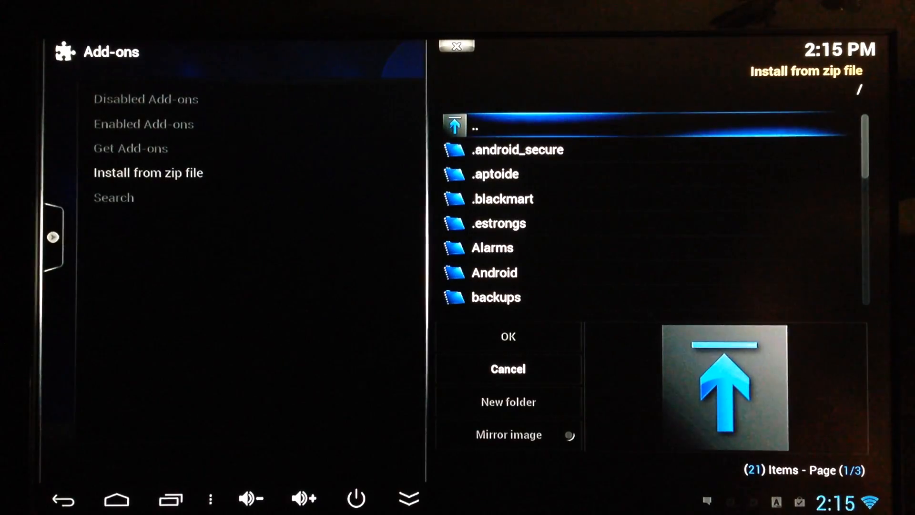
pyautogui.click(493, 273)
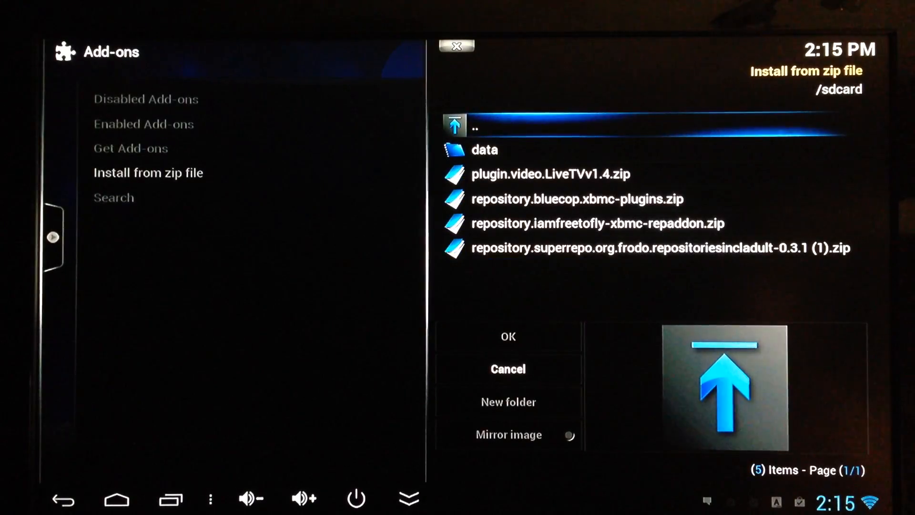
# Install repository.superrepo, then scroll Get Add-ons to the SuperRepo entries marked Enabled
pyautogui.click(660, 248)
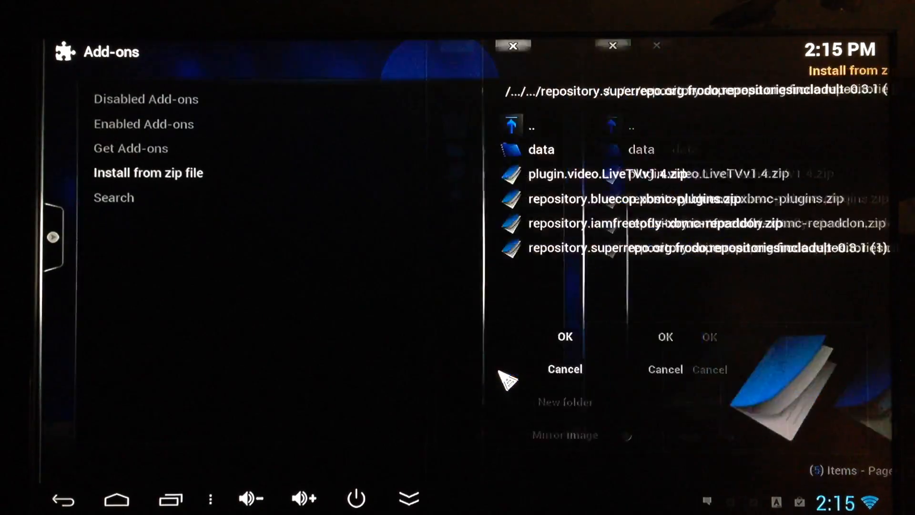
pyautogui.click(563, 368)
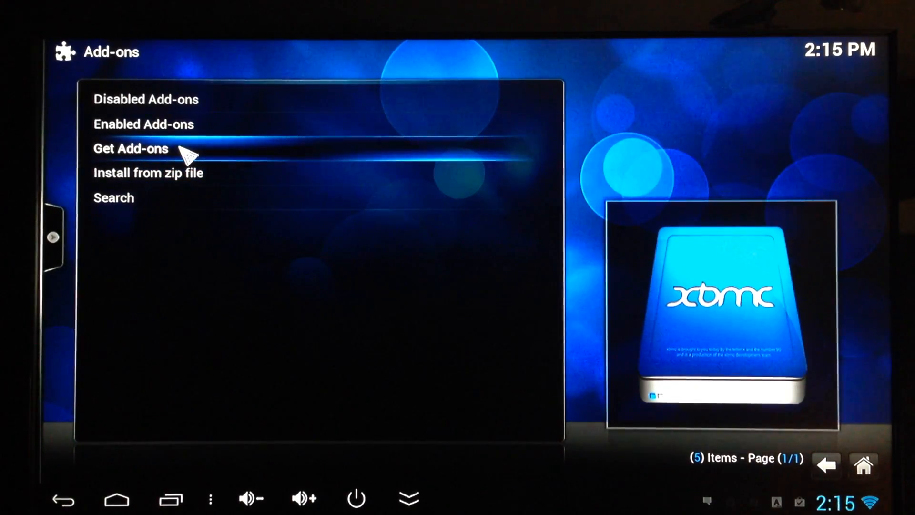
pyautogui.click(130, 148)
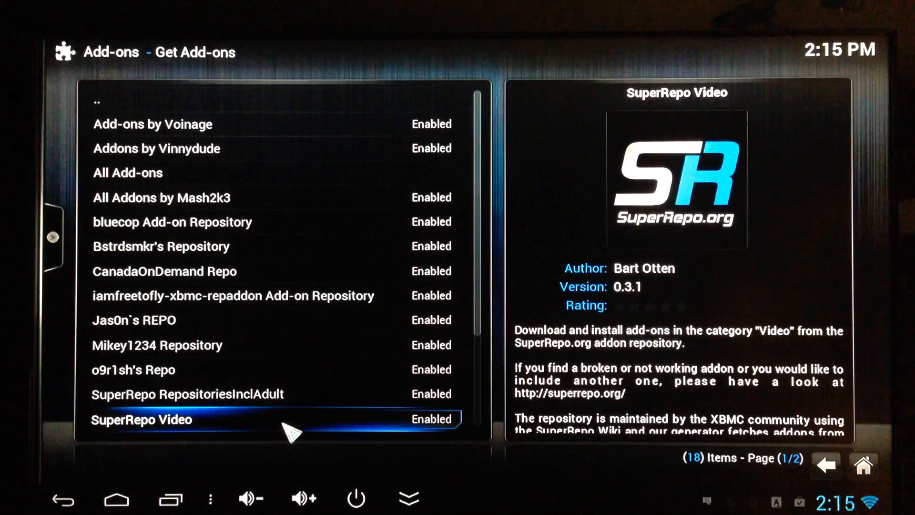
pyautogui.scroll(-3)
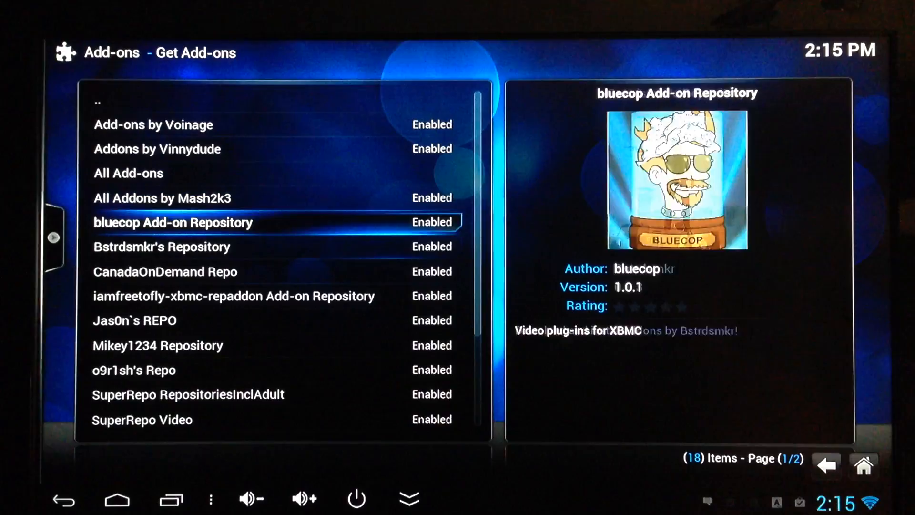
pyautogui.scroll(-3)
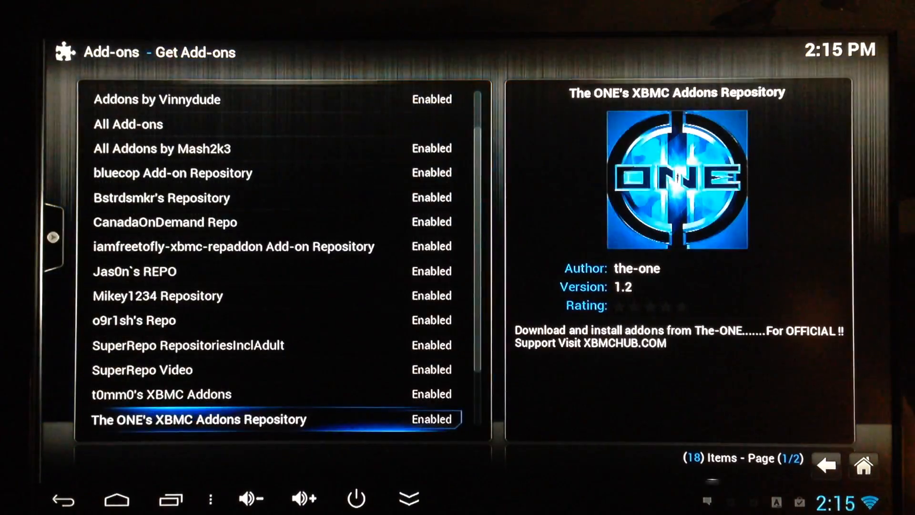